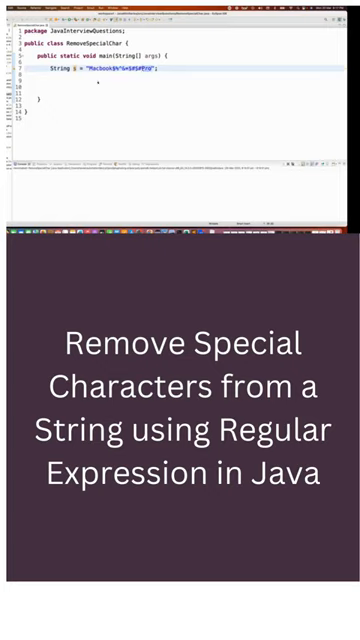
pyautogui.write('syso')
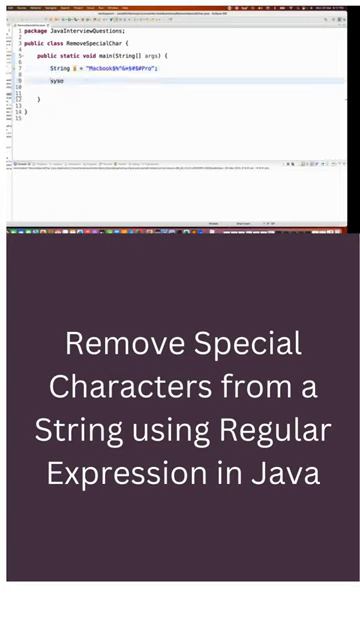